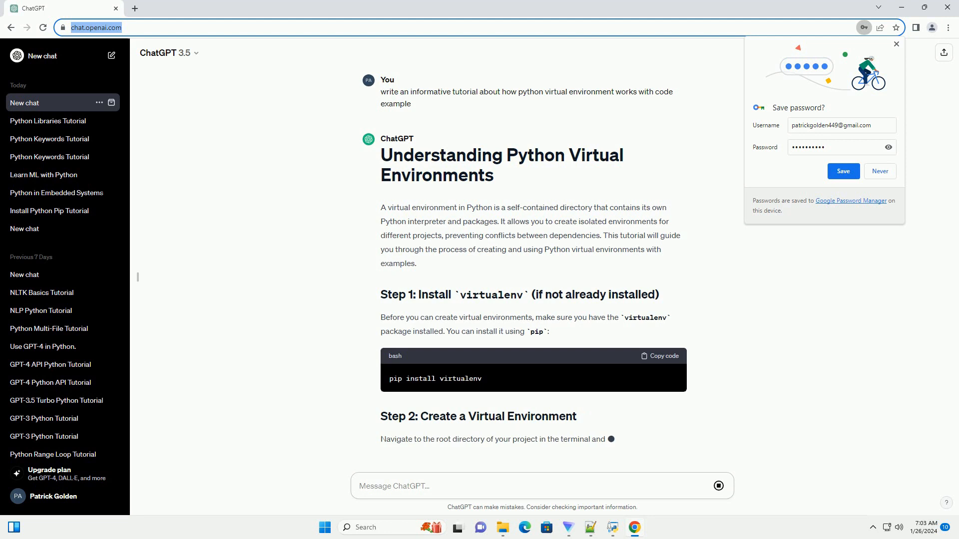
{"action": "scroll", "scroll_direction": "down", "scroll_amount": 3}
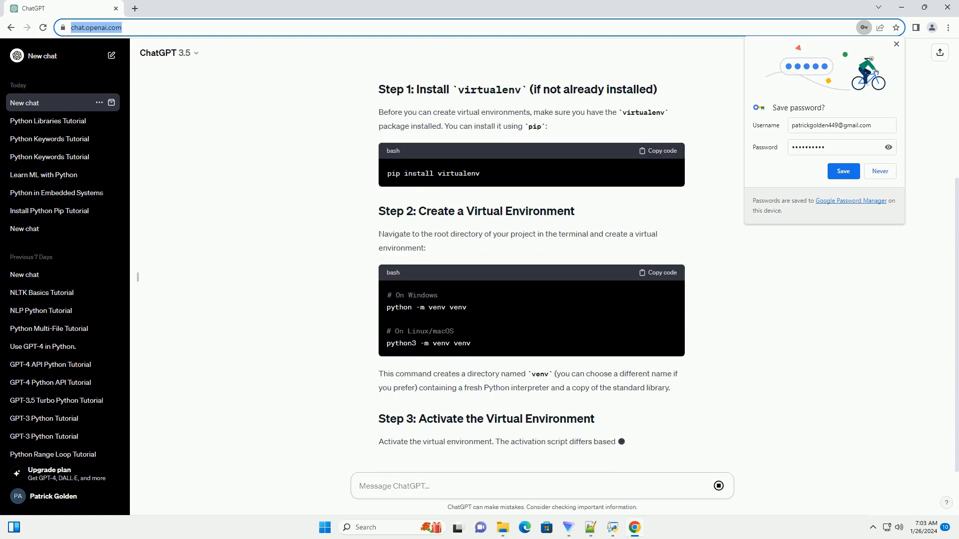
{"action": "scroll", "scroll_direction": "down", "scroll_amount": 3}
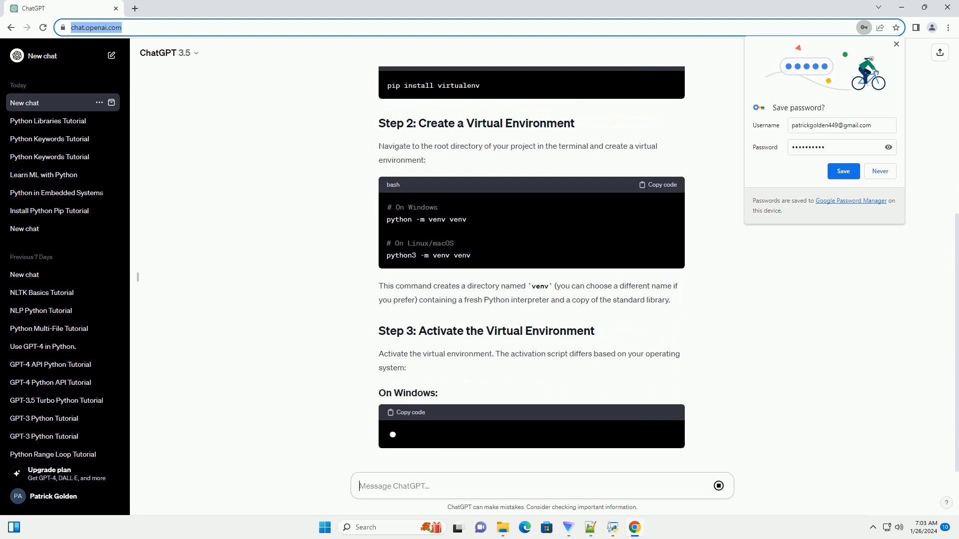
{"action": "scroll", "scroll_direction": "down", "scroll_amount": 3}
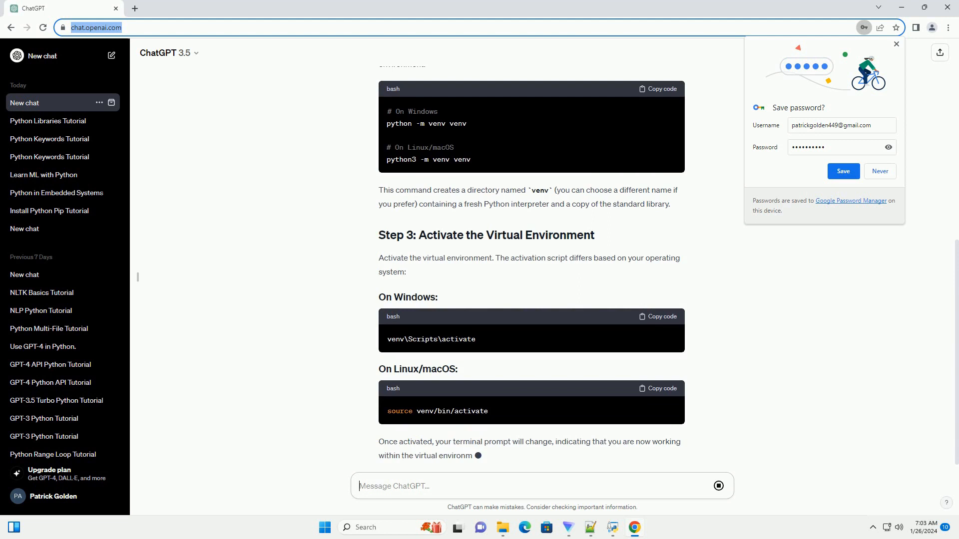
{"action": "scroll", "scroll_direction": "down", "scroll_amount": 3}
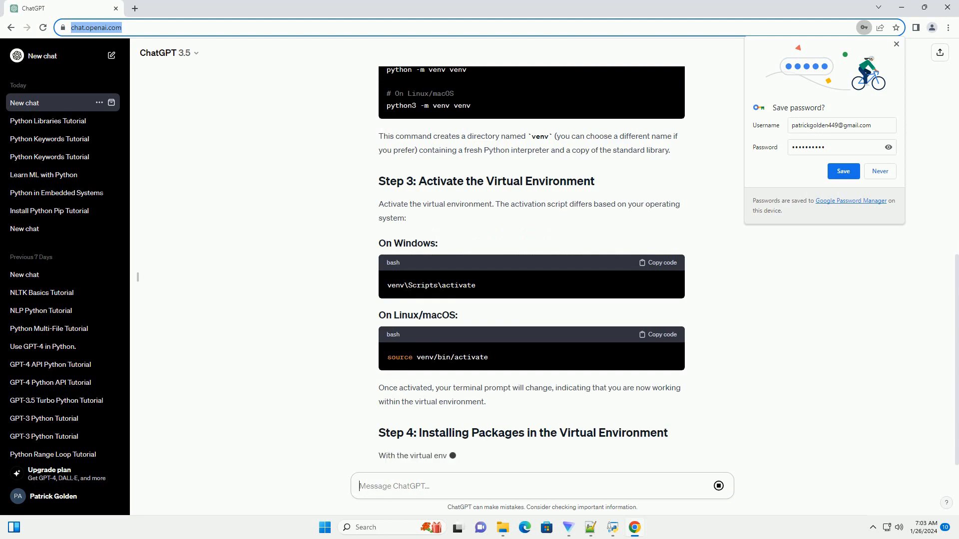
{"action": "scroll", "scroll_direction": "down", "scroll_amount": 3}
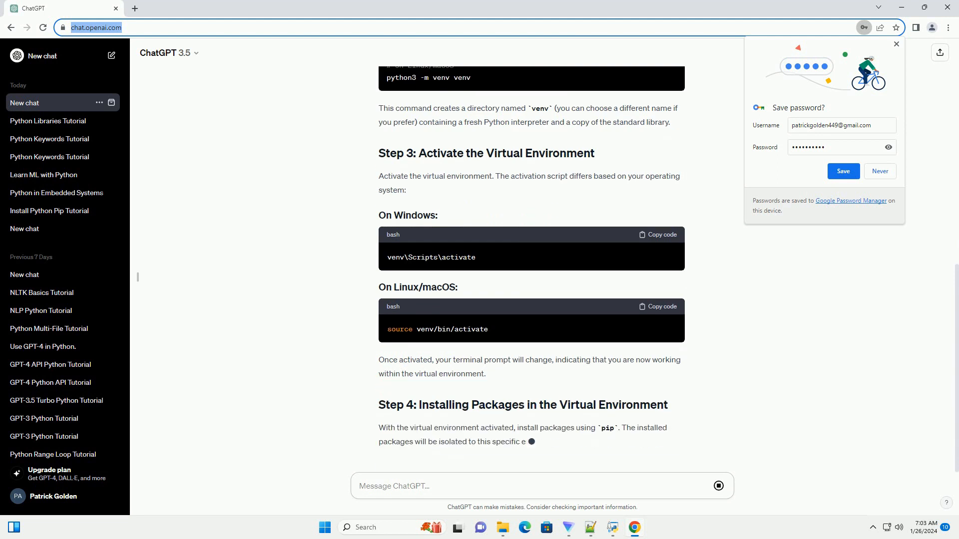
{"action": "scroll", "scroll_direction": "down", "scroll_amount": 3}
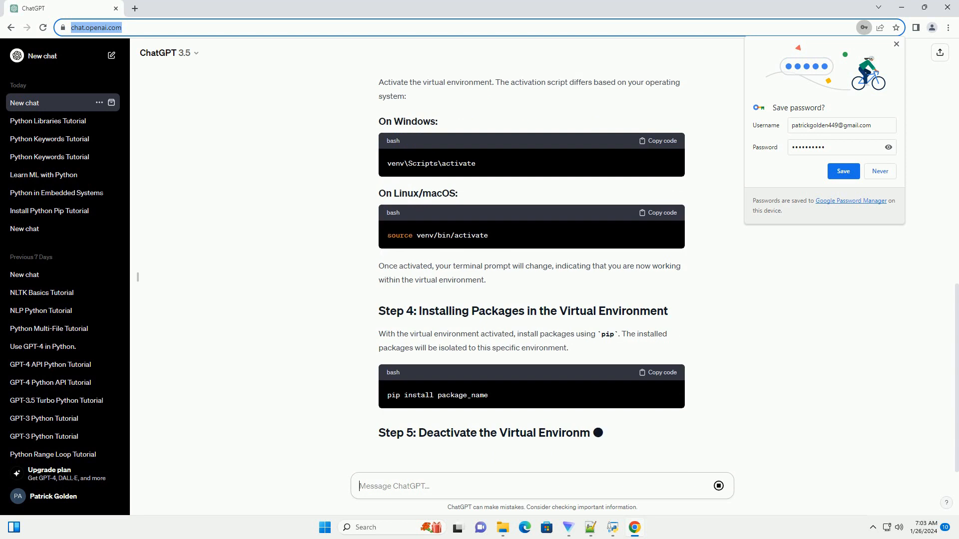
{"action": "scroll", "scroll_direction": "down", "scroll_amount": 3}
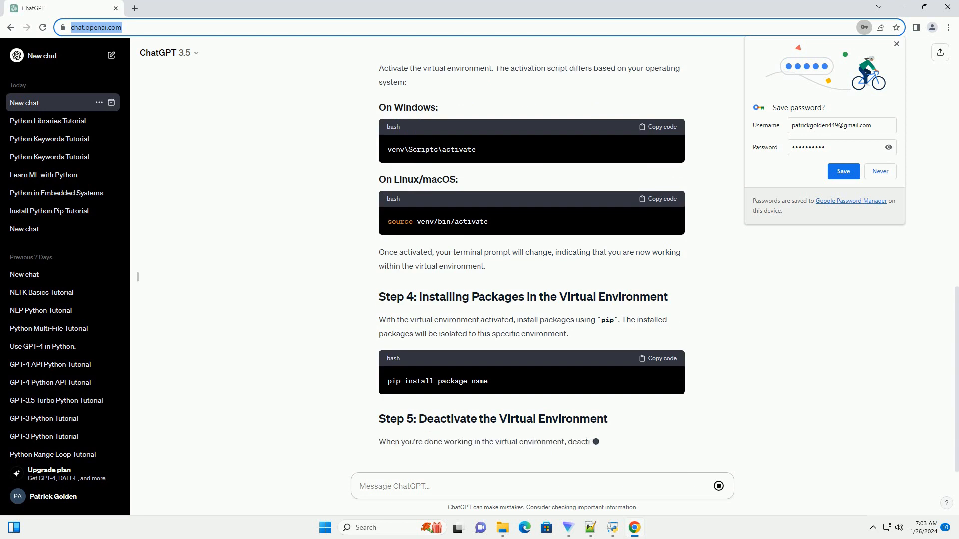
{"action": "scroll", "scroll_direction": "down", "scroll_amount": 3}
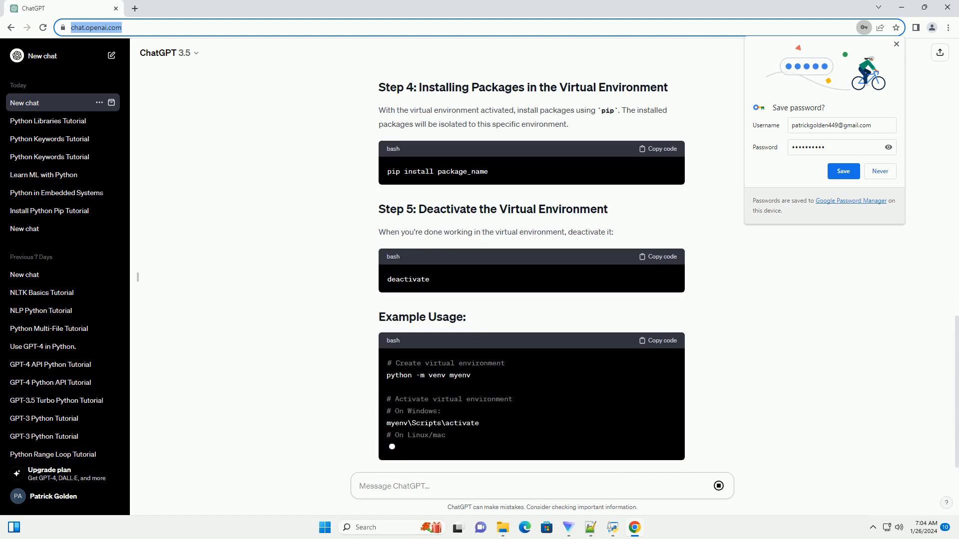
{"action": "scroll", "scroll_direction": "down", "scroll_amount": 3}
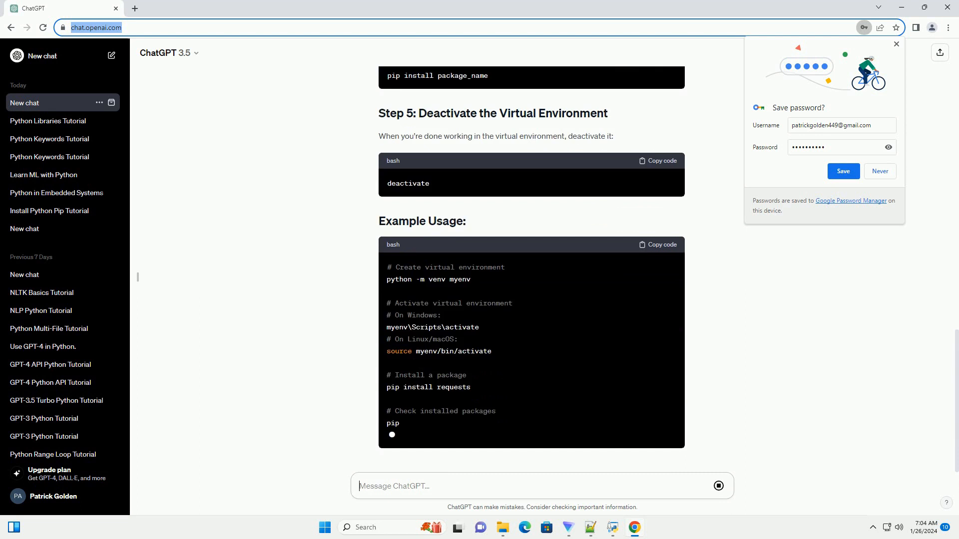